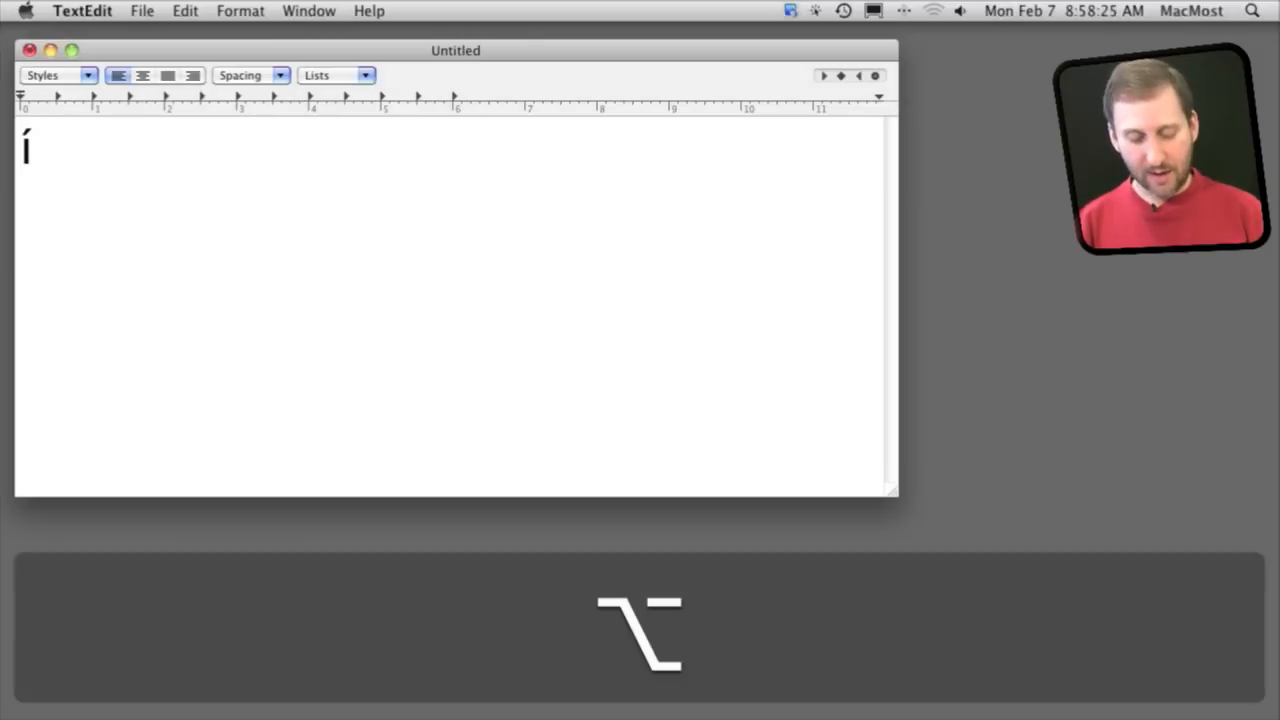
- Type the accented vowels é, ò, û, õ then ä followed by ç, å, ø using Option-key combinations
{"action": "type", "text": "é`"}
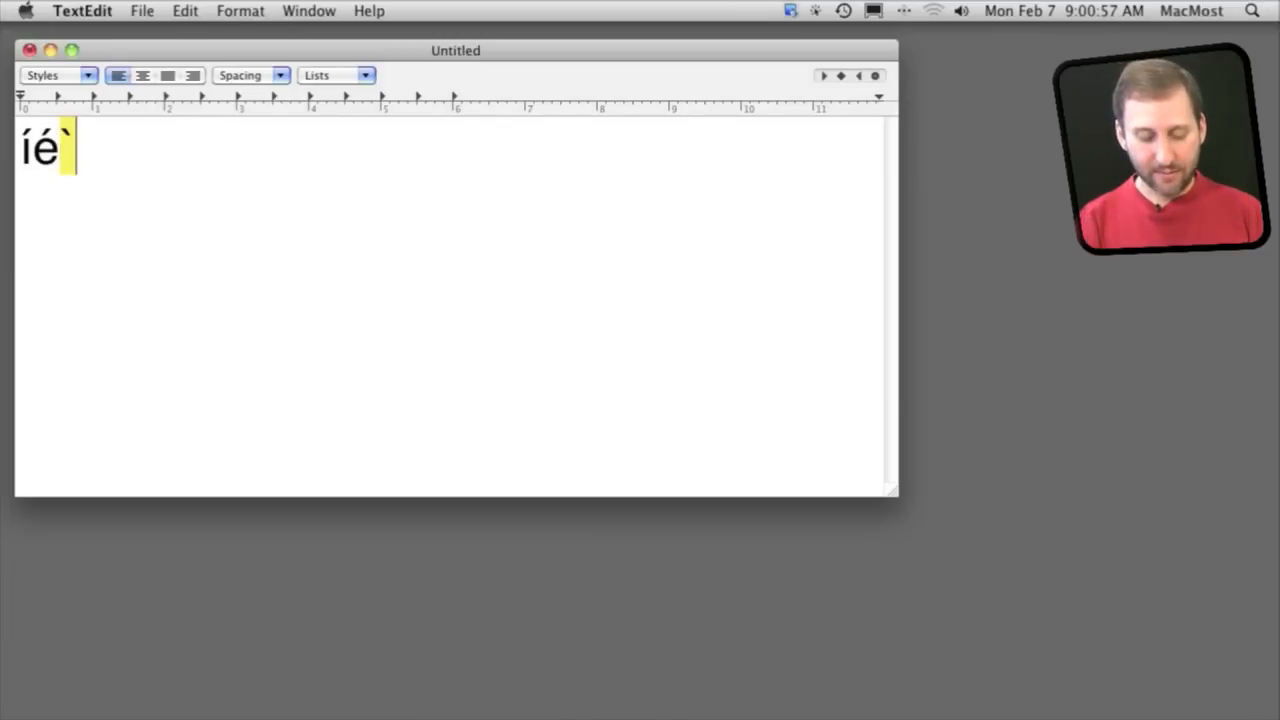
{"action": "type", "text": "ò"}
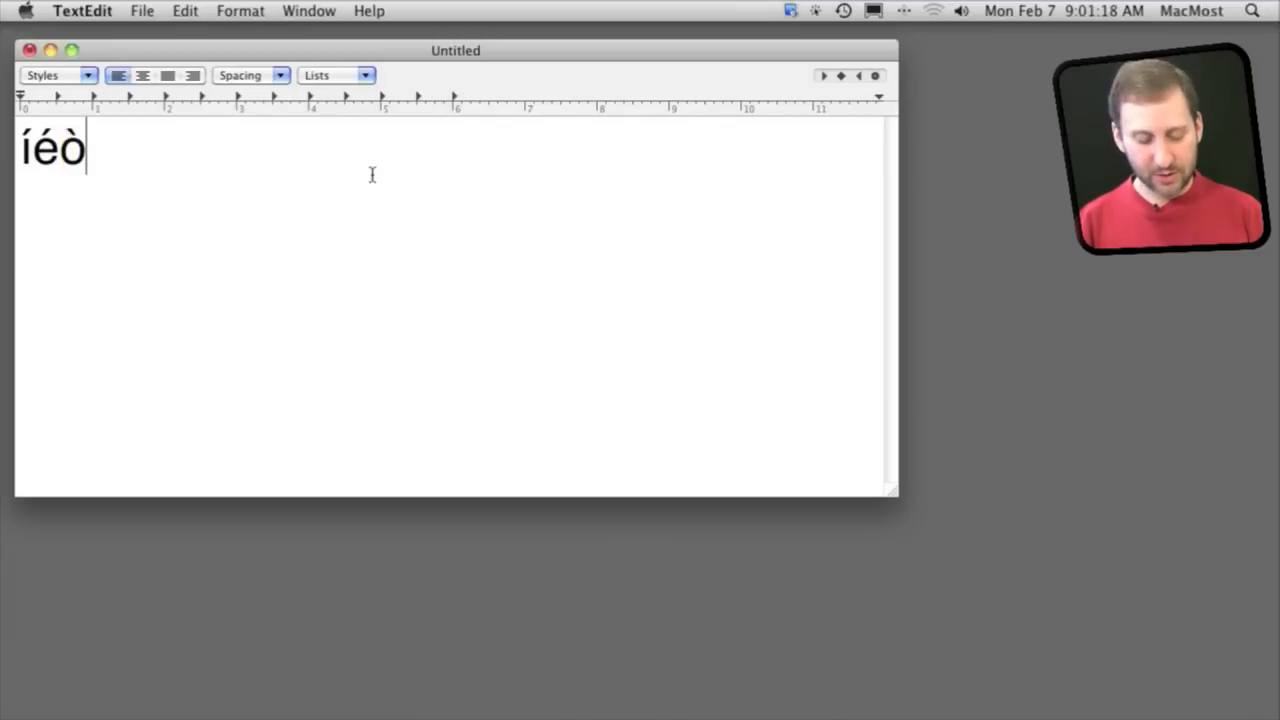
{"action": "key", "text": "option"}
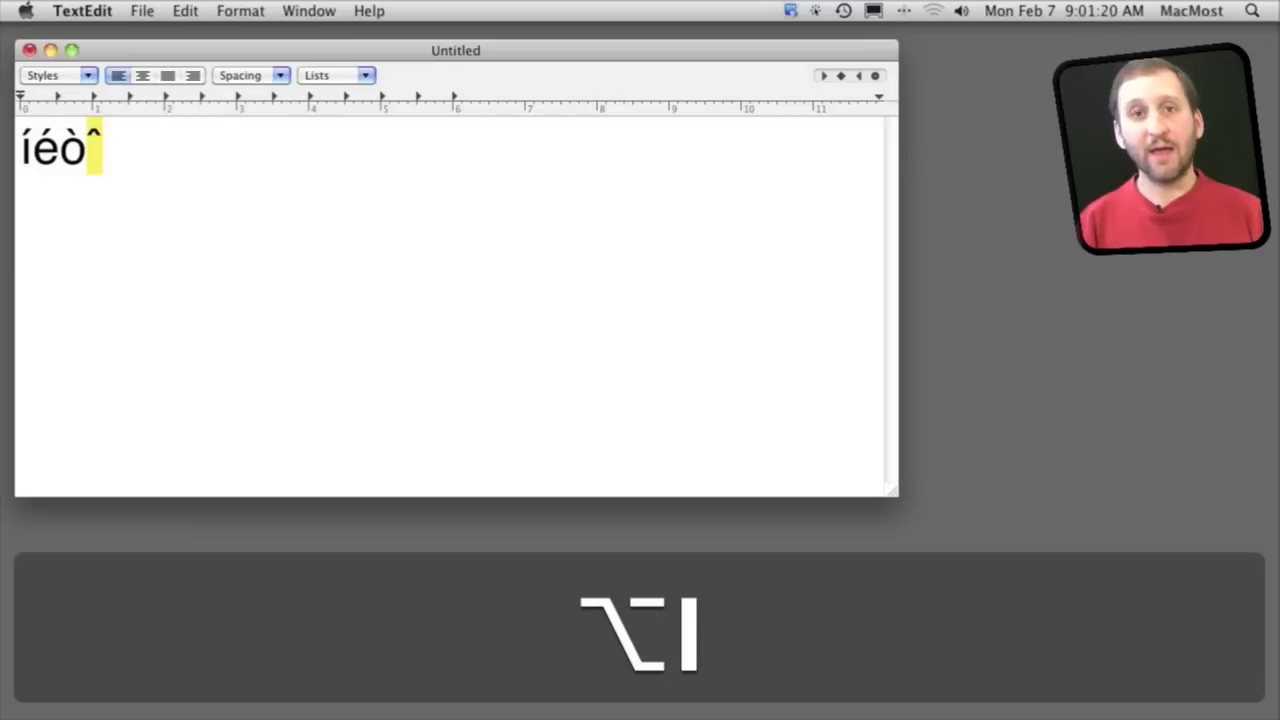
{"action": "type", "text": "u"}
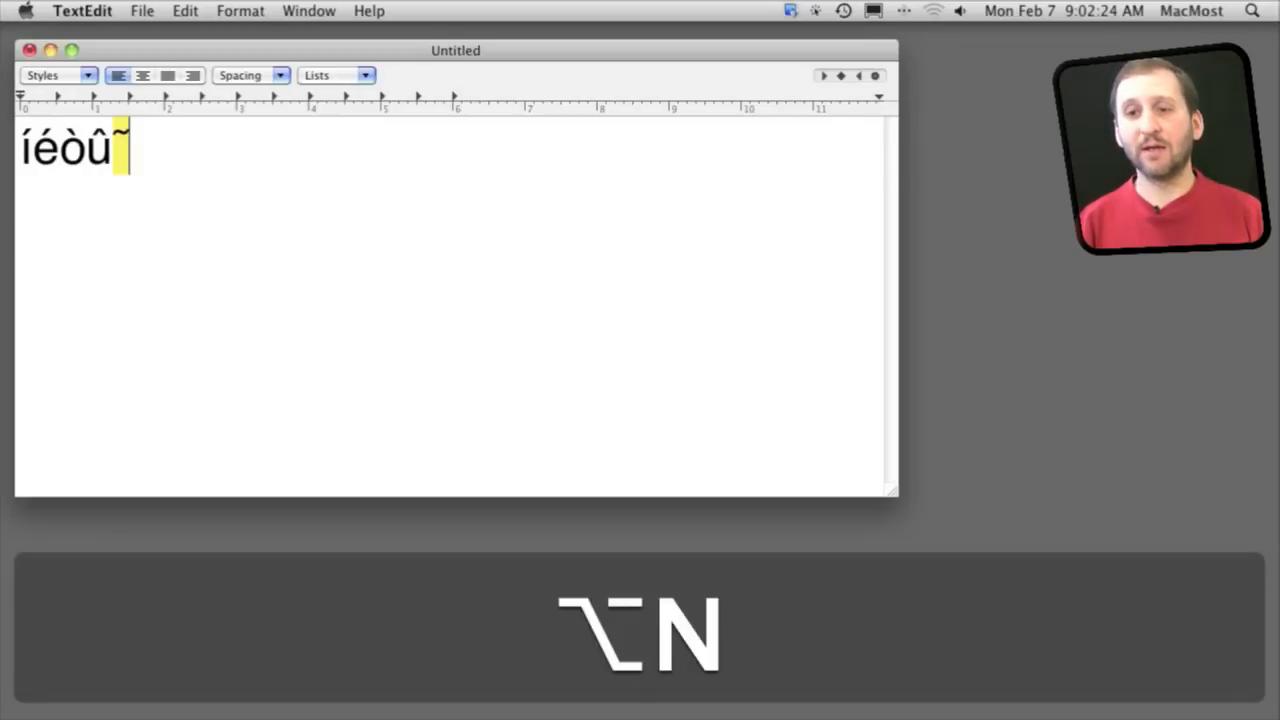
{"action": "type", "text": "o"}
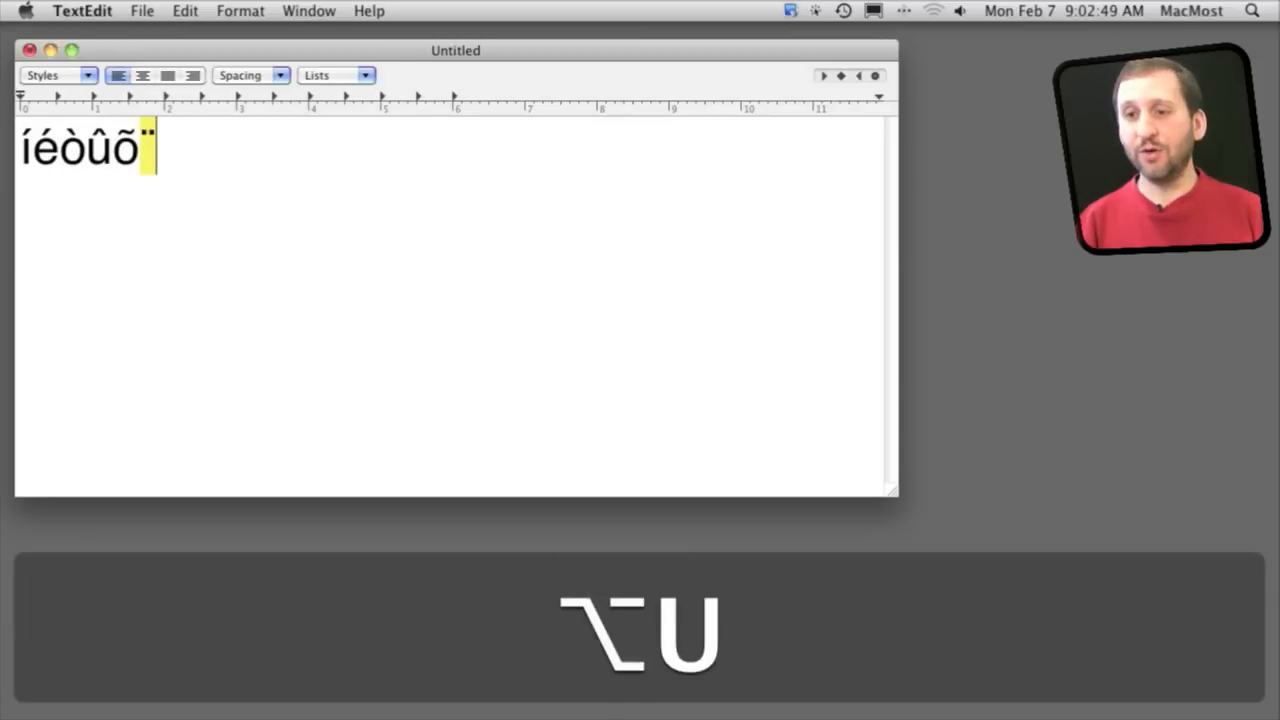
{"action": "type", "text": "äçåøçåøç"}
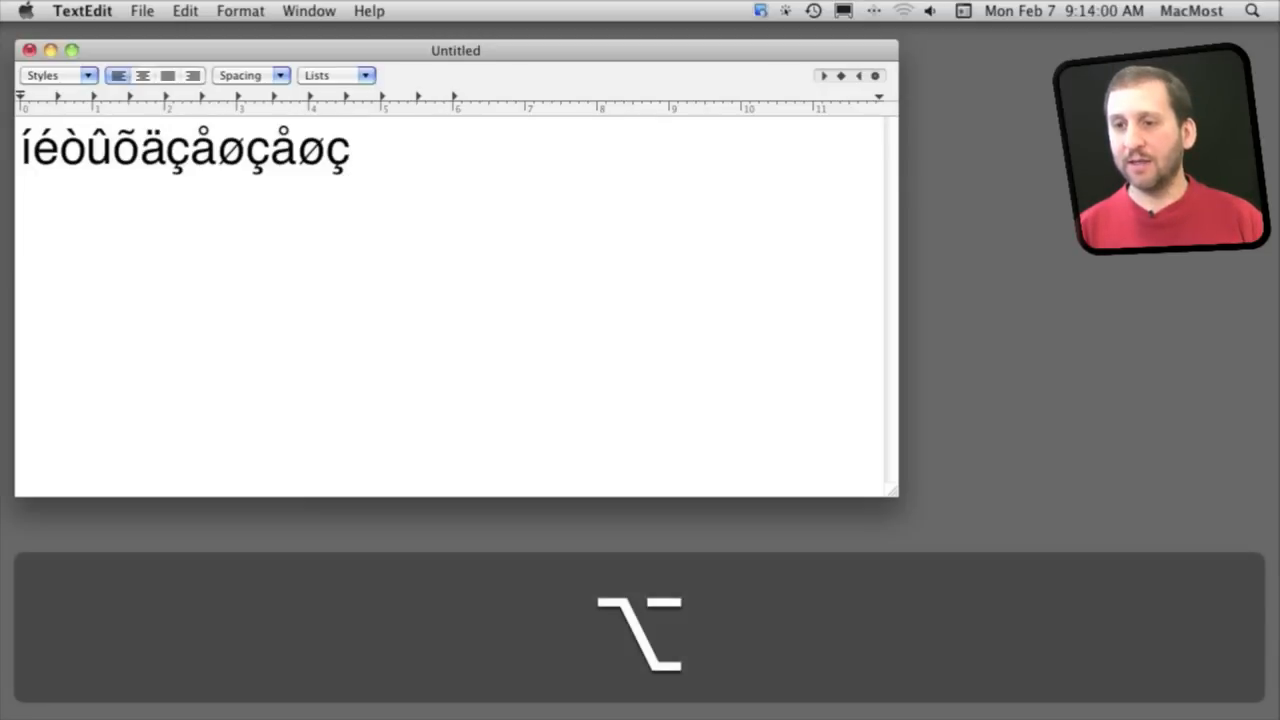
- Continue the line with å and ø via Option-A and Option-O
{"action": "type", "text": "å"}
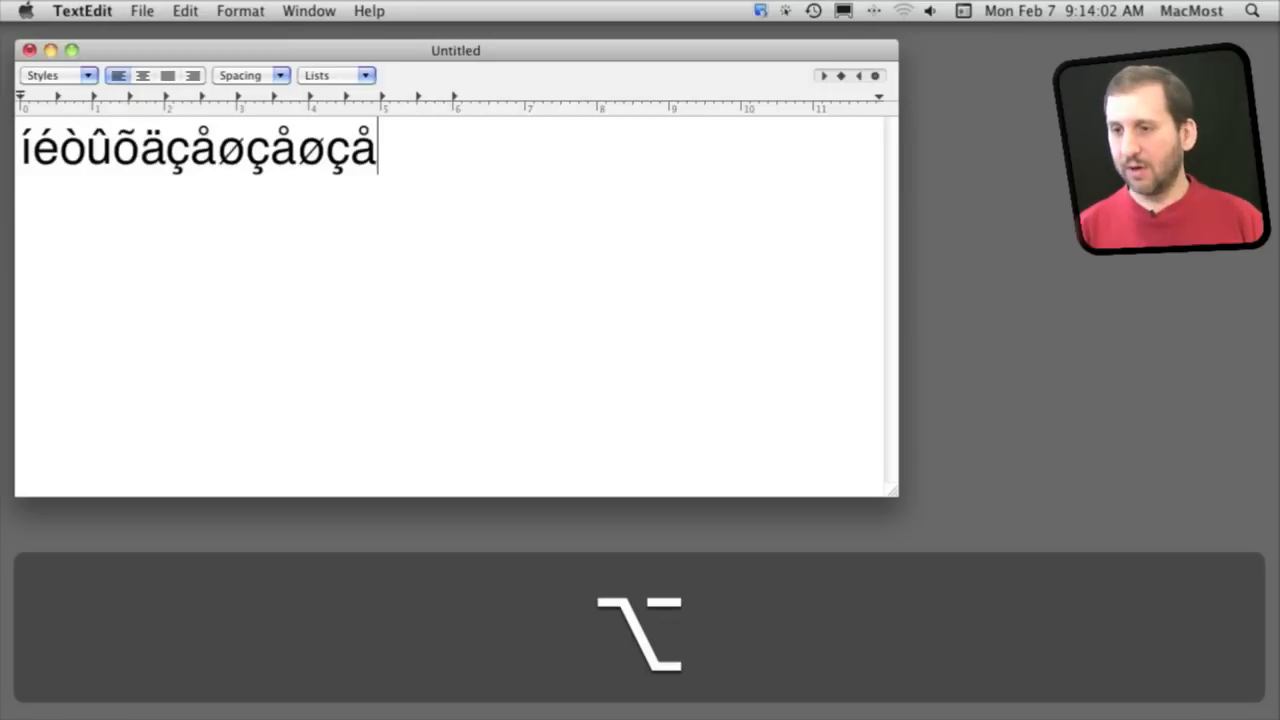
{"action": "type", "text": "øÇÅØ"}
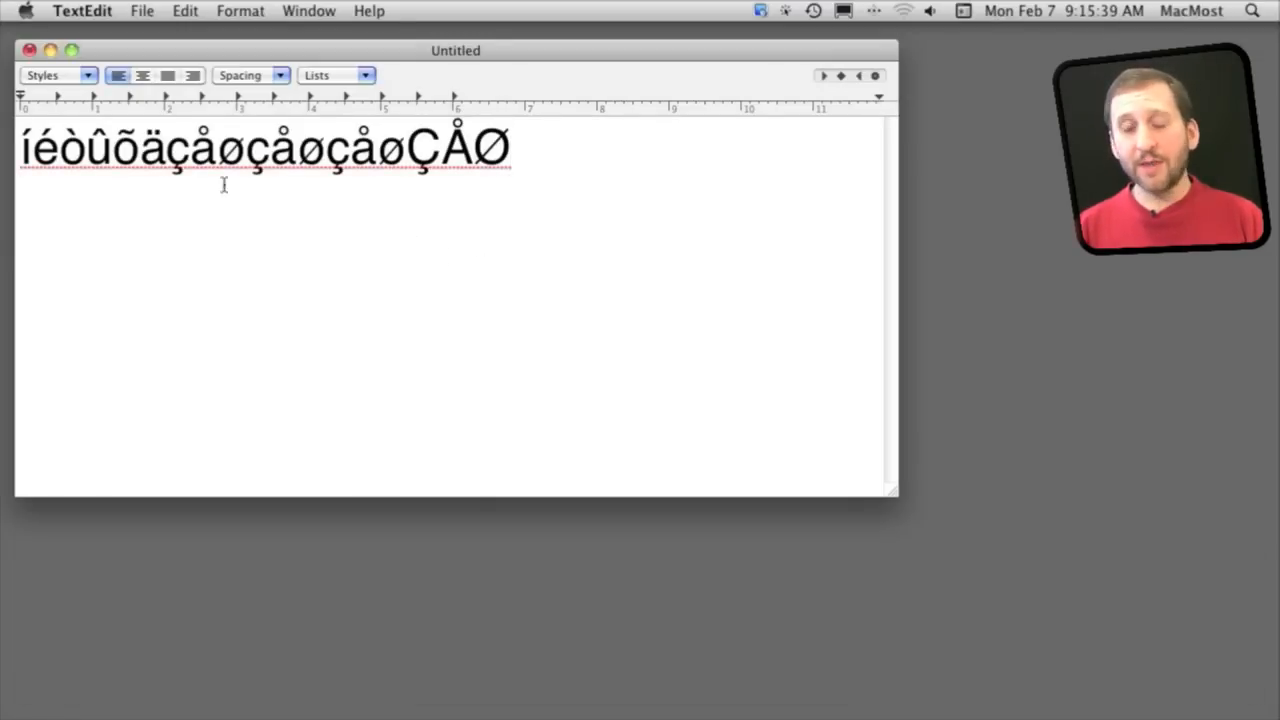
- Bring up System Preferences and reach the Language & Text input source options
{"action": "key", "text": "Return"}
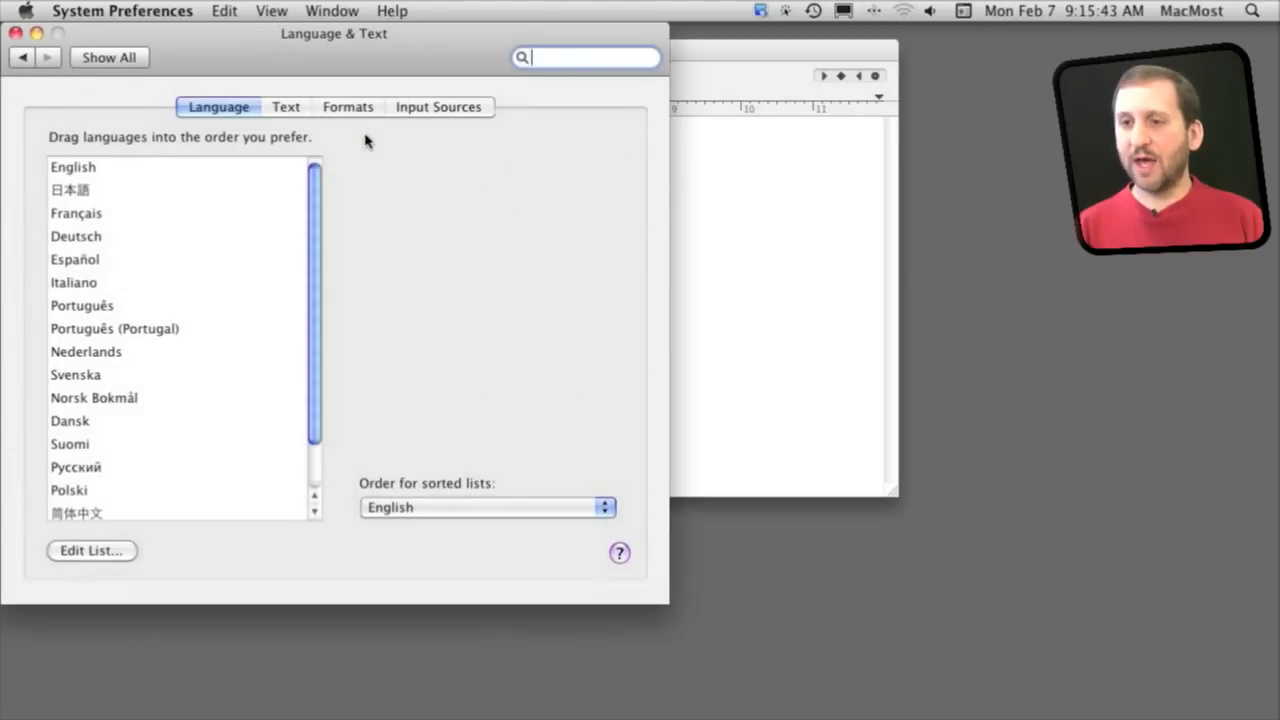
{"action": "left_click", "coordinate": [438, 108]}
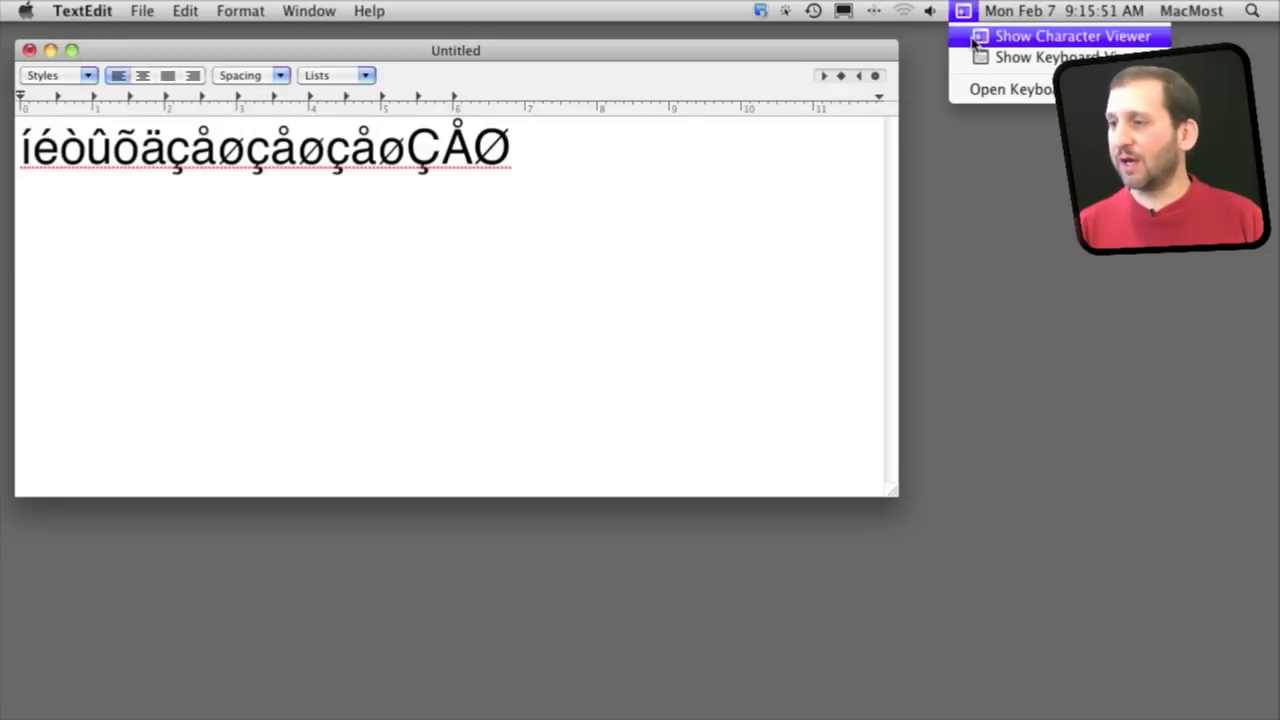
{"action": "mouse_move", "coordinate": [1050, 56]}
{"action": "type", "text": "qqe"}
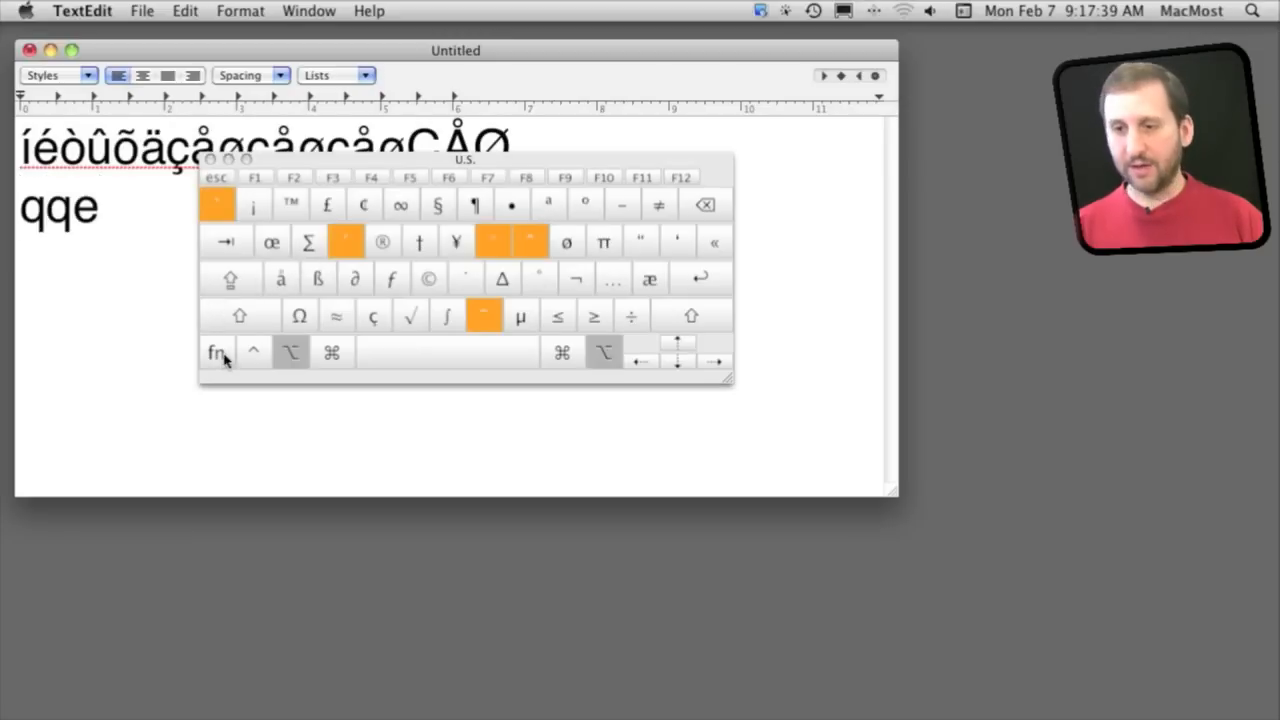
- Insert ¢ and ∞ from the Keyboard Viewer's Option layout, then dismiss the viewer
{"action": "left_click", "coordinate": [364, 204]}
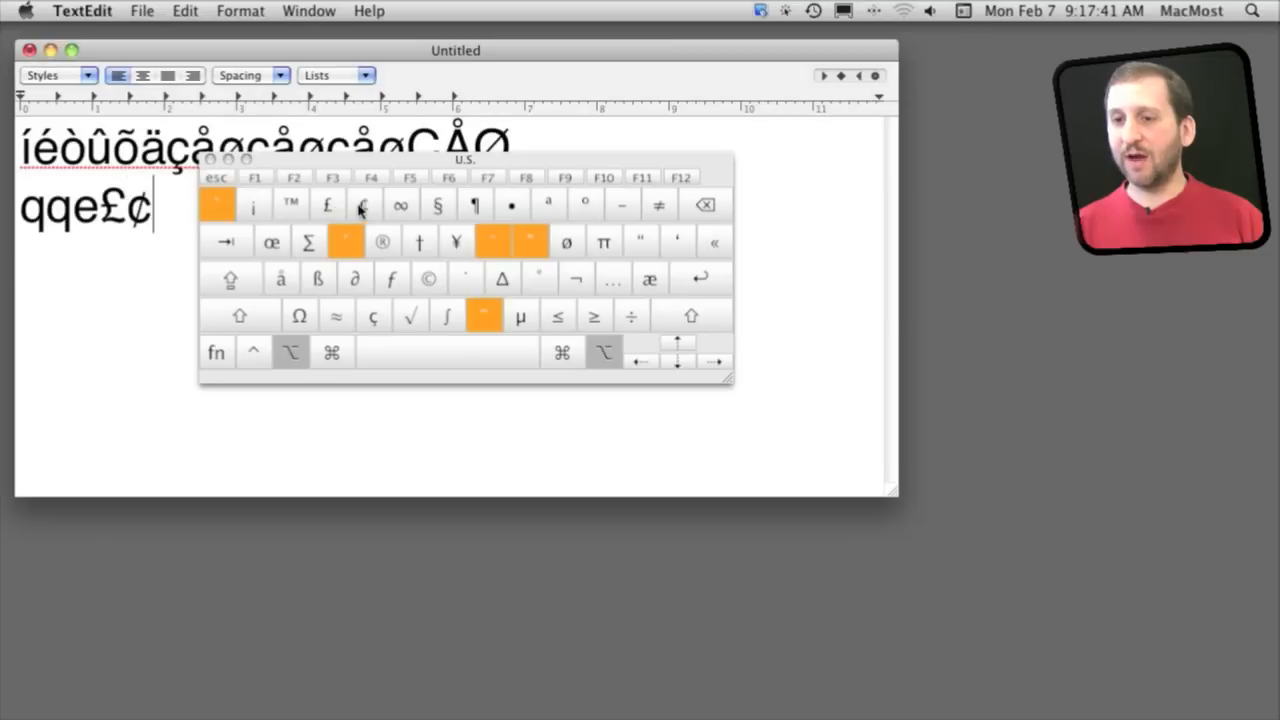
{"action": "left_click", "coordinate": [400, 204]}
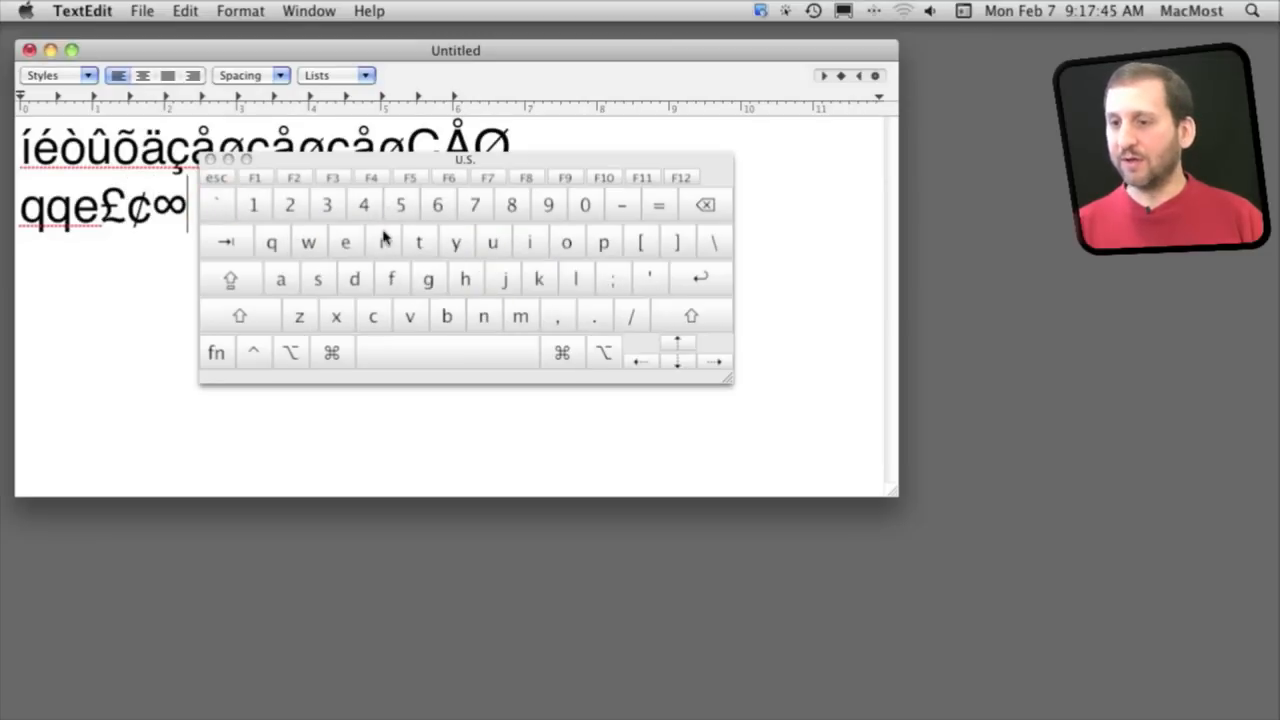
{"action": "key", "text": "alt"}
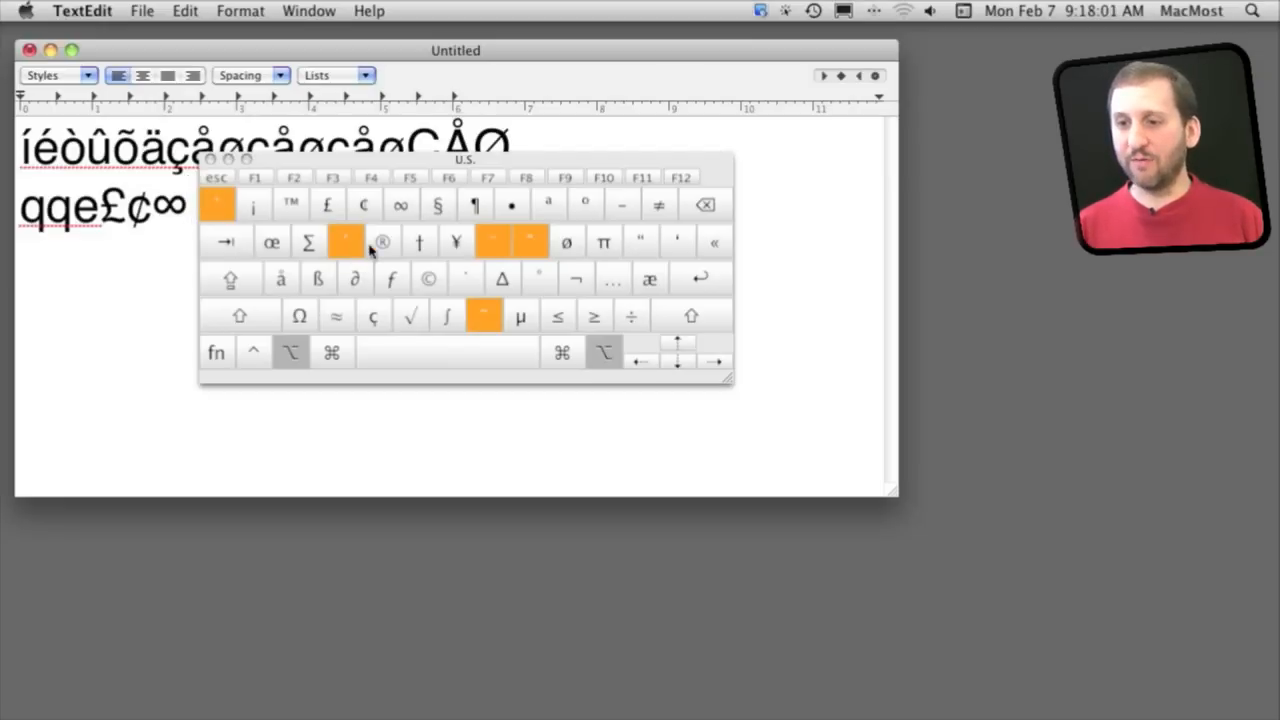
{"action": "left_click", "coordinate": [962, 12]}
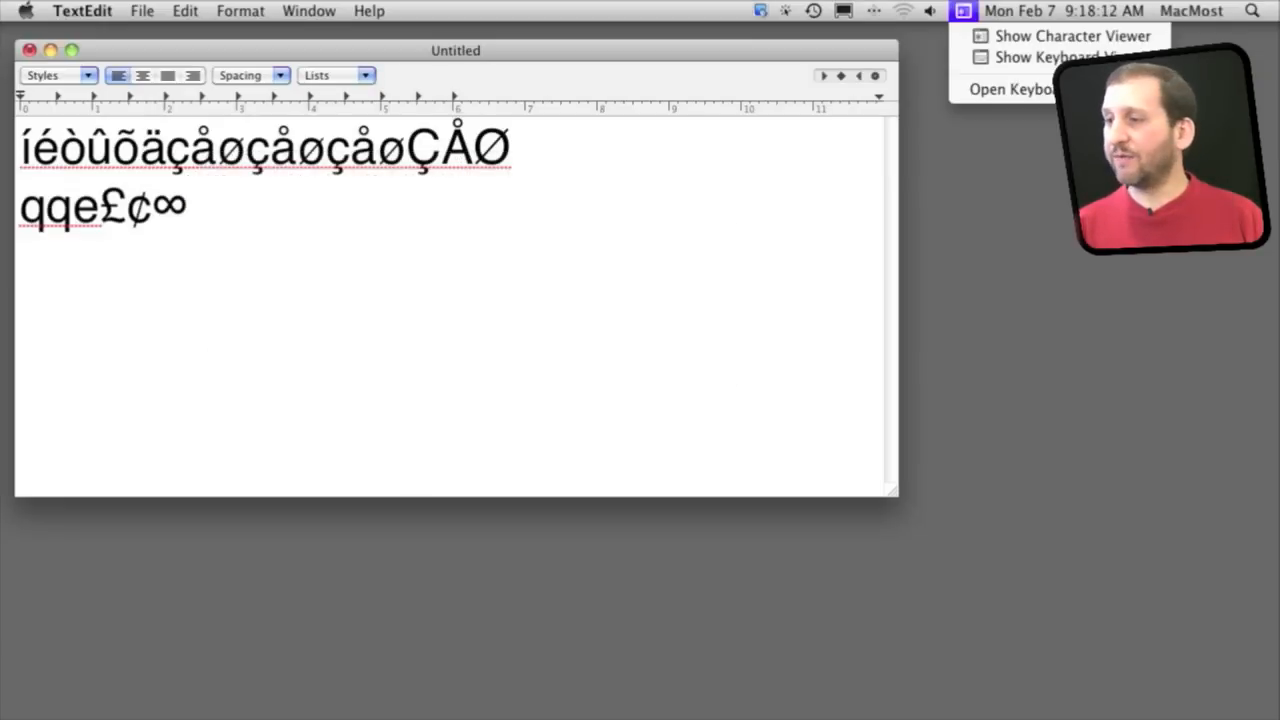
- Browse the Character Viewer's Punctuation and cross categories, then show Accented Latin letters
{"action": "left_click", "coordinate": [1072, 36]}
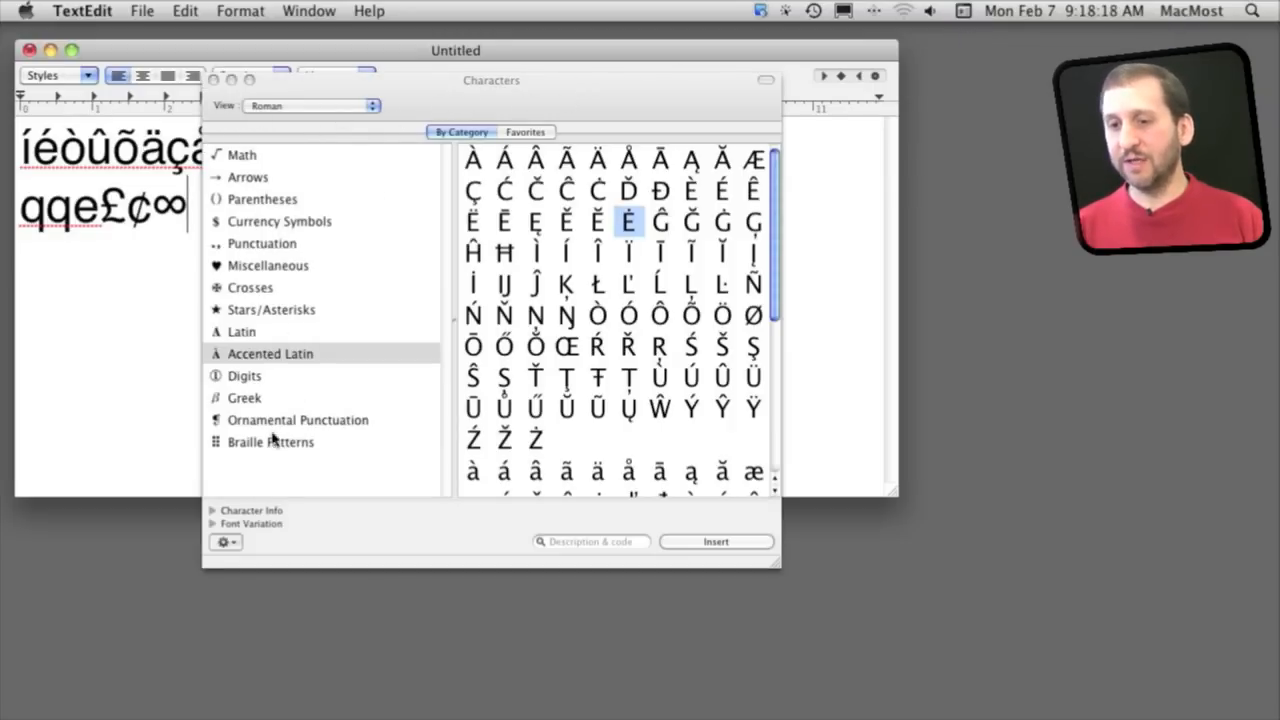
{"action": "left_click", "coordinate": [262, 244]}
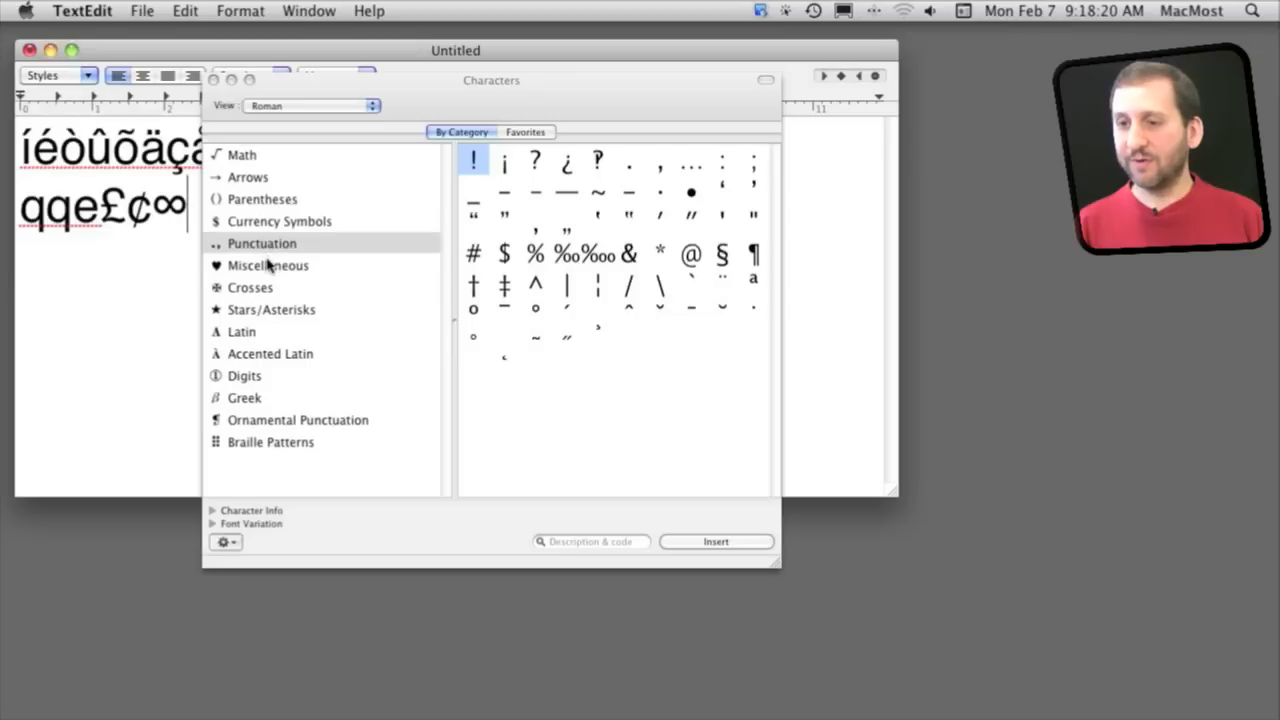
{"action": "left_click", "coordinate": [250, 288]}
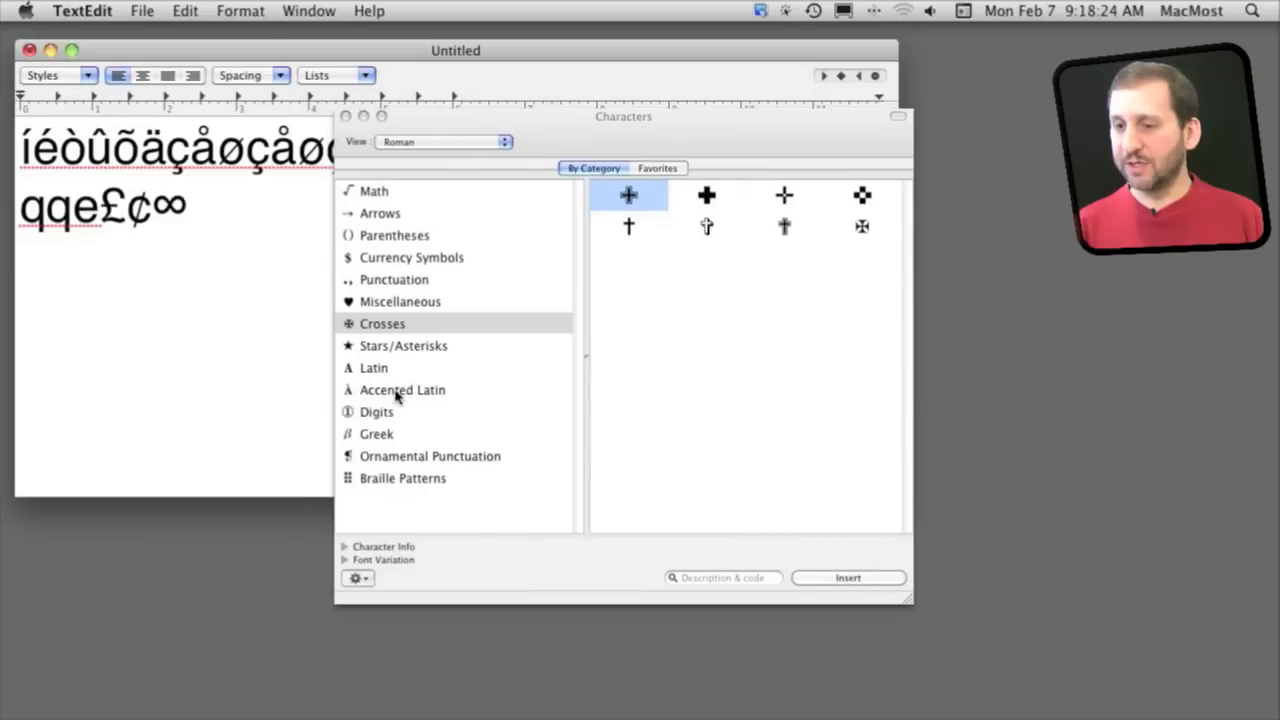
{"action": "left_click", "coordinate": [402, 390]}
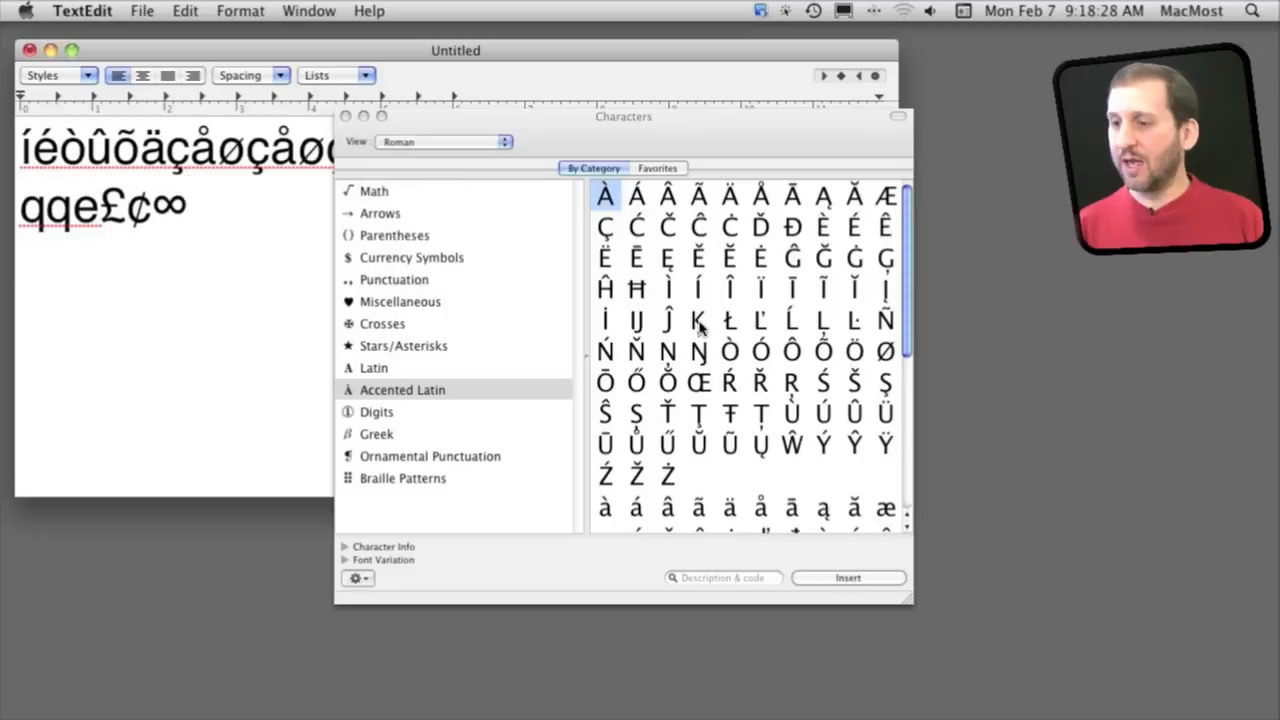
- Insert Ė with the Insert button and Î by double-clicking it into the document
{"action": "left_click", "coordinate": [668, 320]}
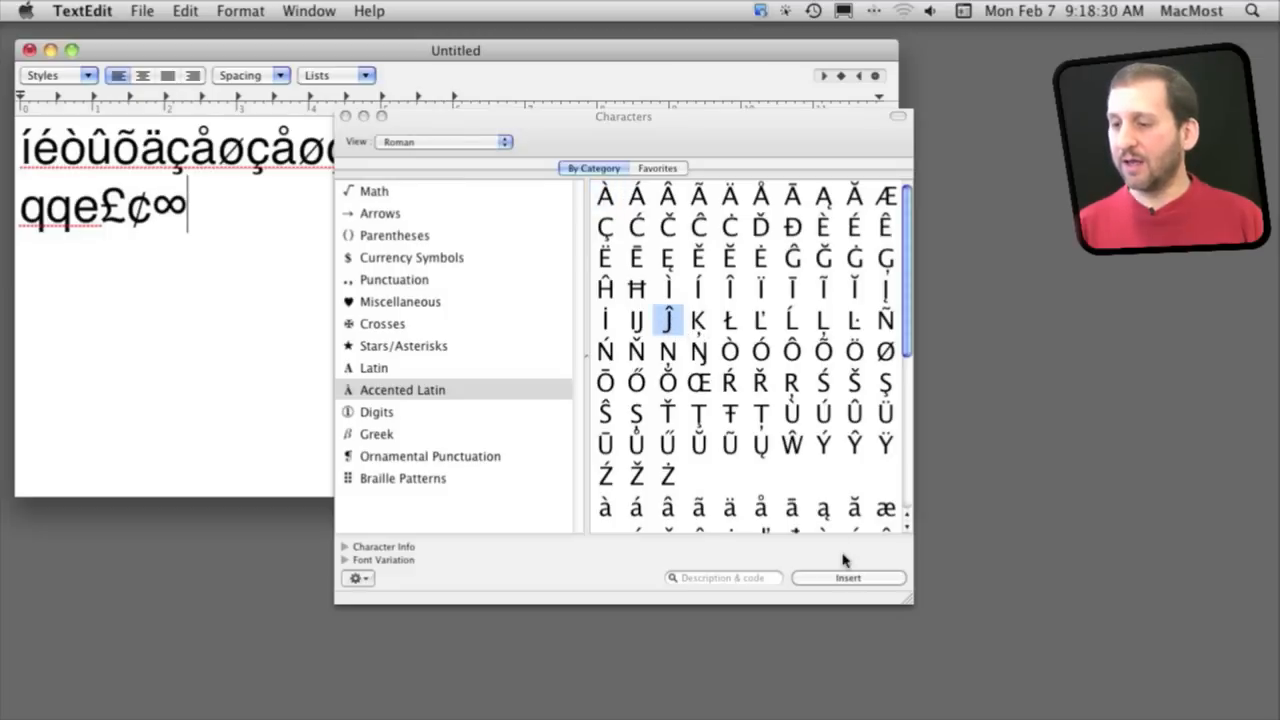
{"action": "left_click", "coordinate": [760, 258]}
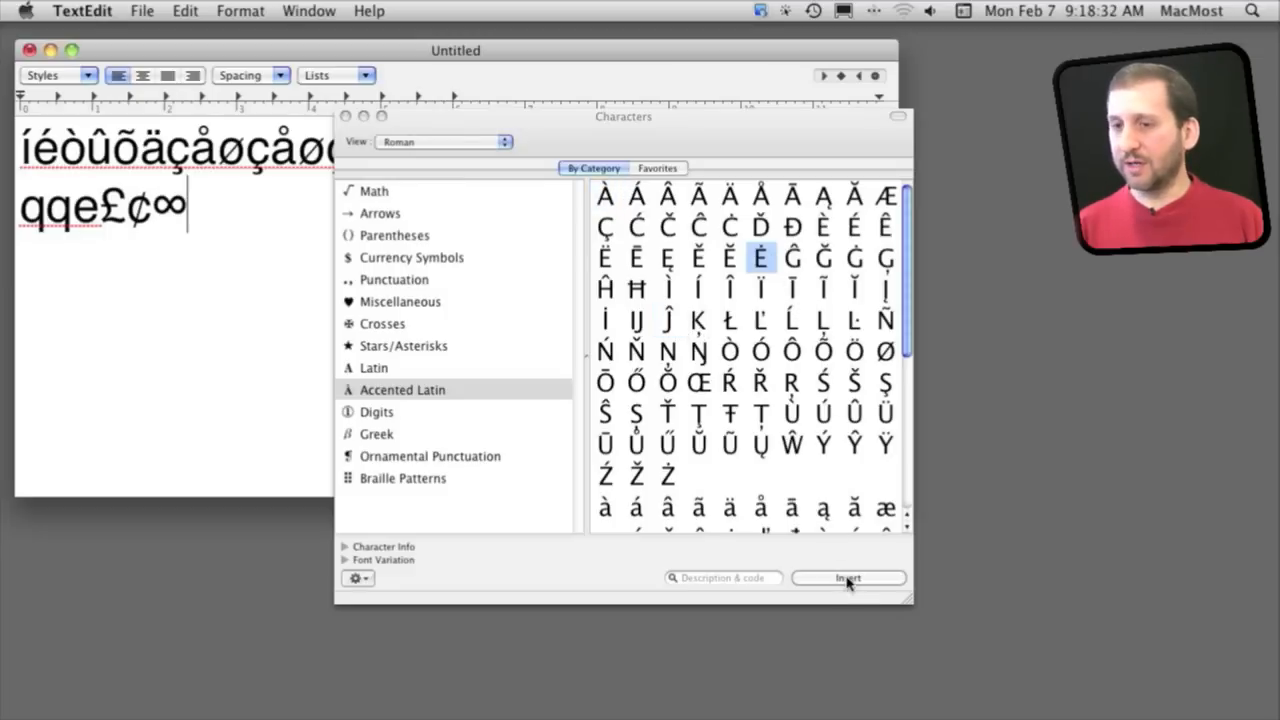
{"action": "left_click", "coordinate": [848, 578]}
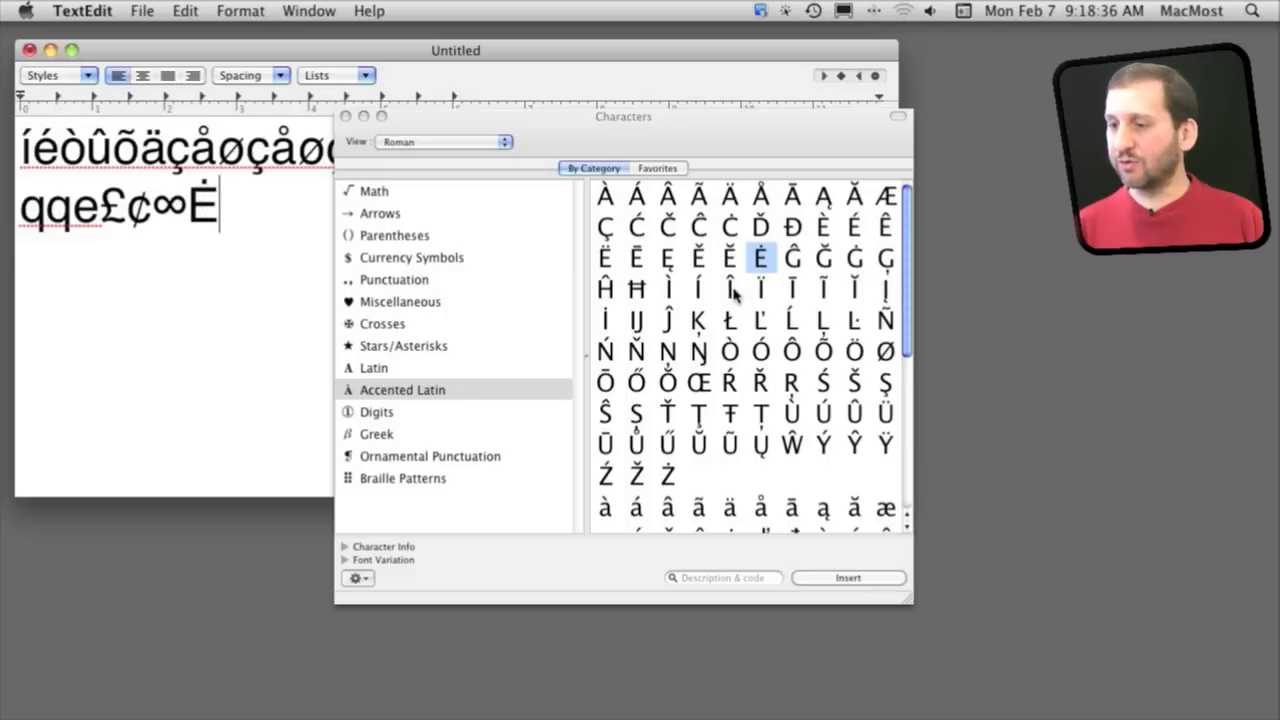
{"action": "double_click", "coordinate": [730, 288]}
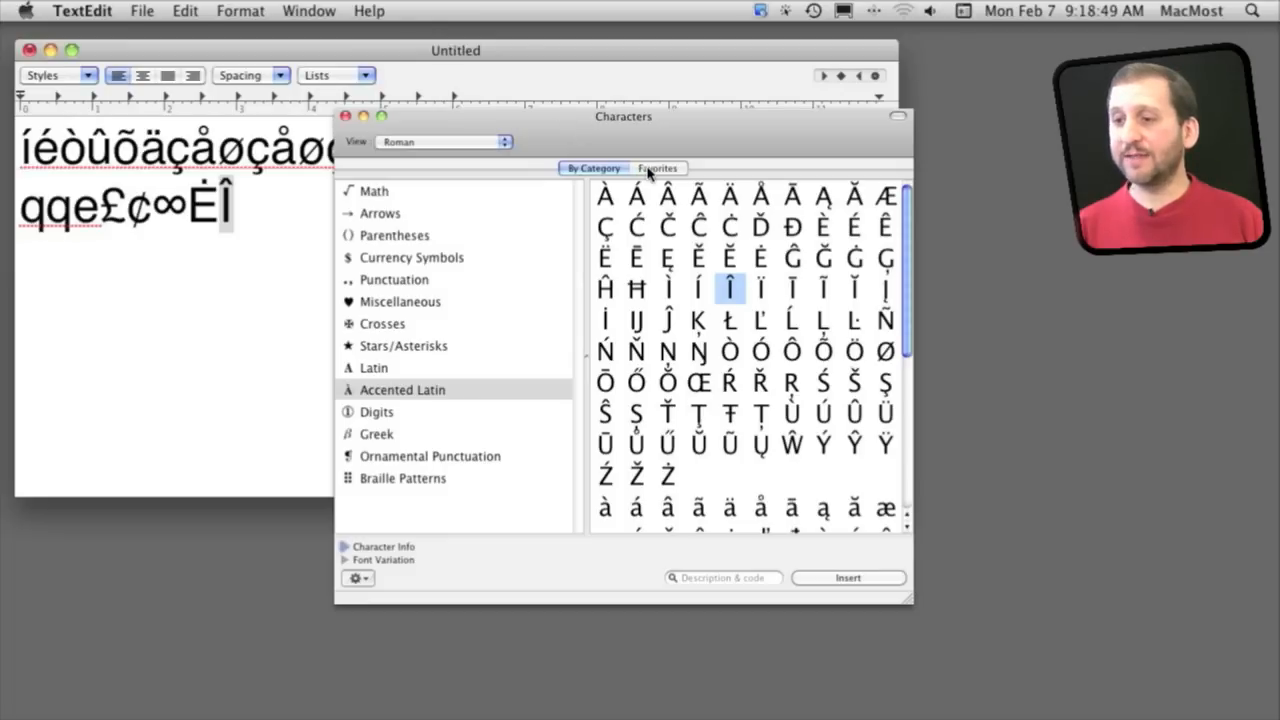
- Check the existing favourites, return to categories and add Ŏ to the favourite characters
{"action": "left_click", "coordinate": [656, 168]}
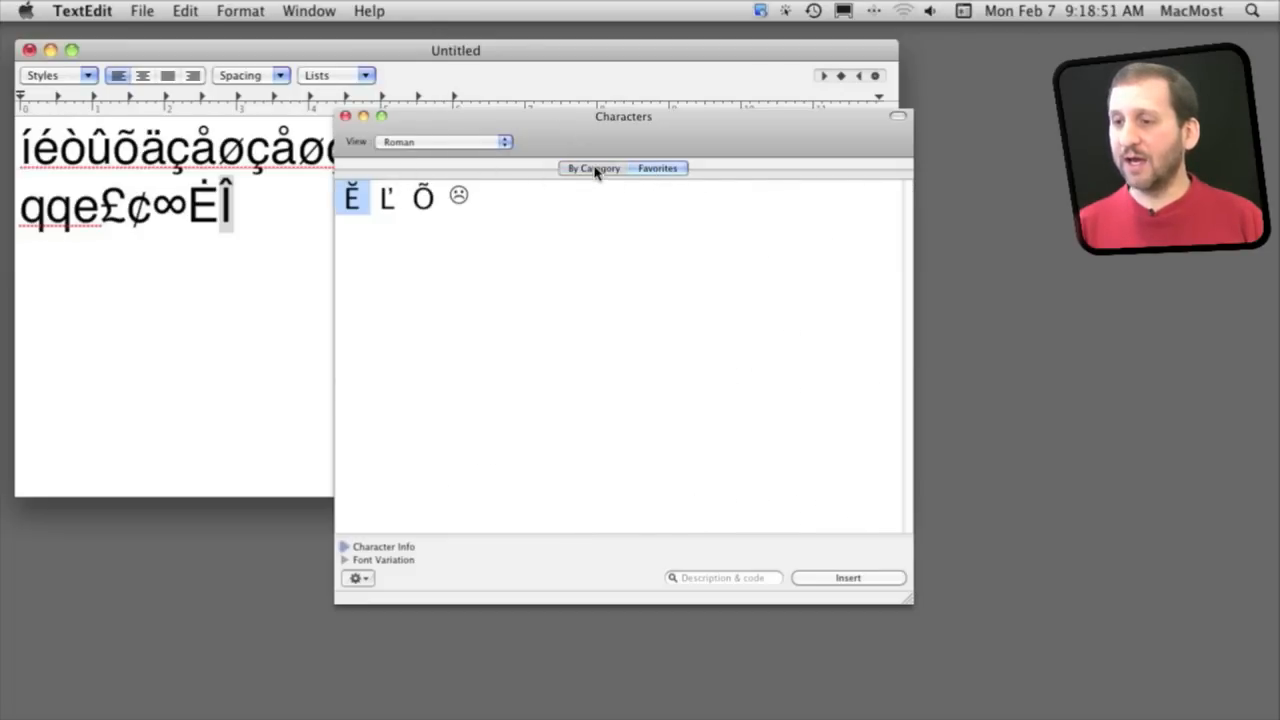
{"action": "left_click", "coordinate": [592, 168]}
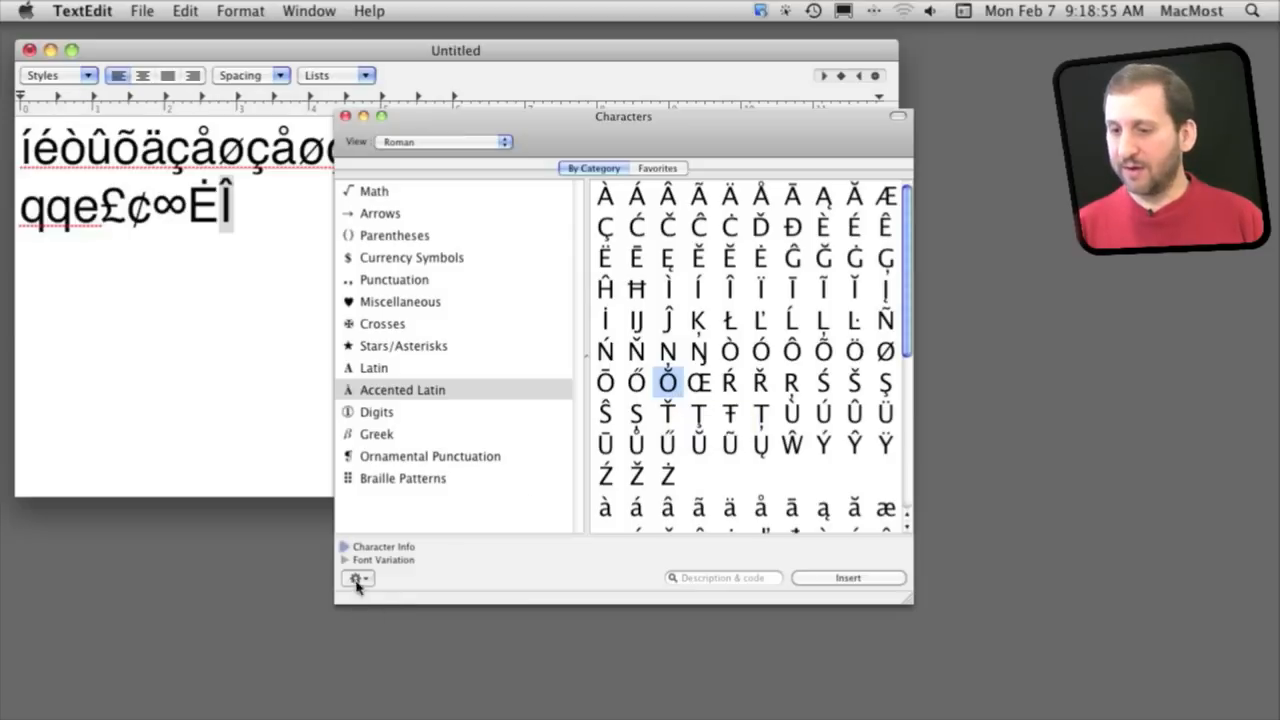
{"action": "left_click", "coordinate": [356, 578]}
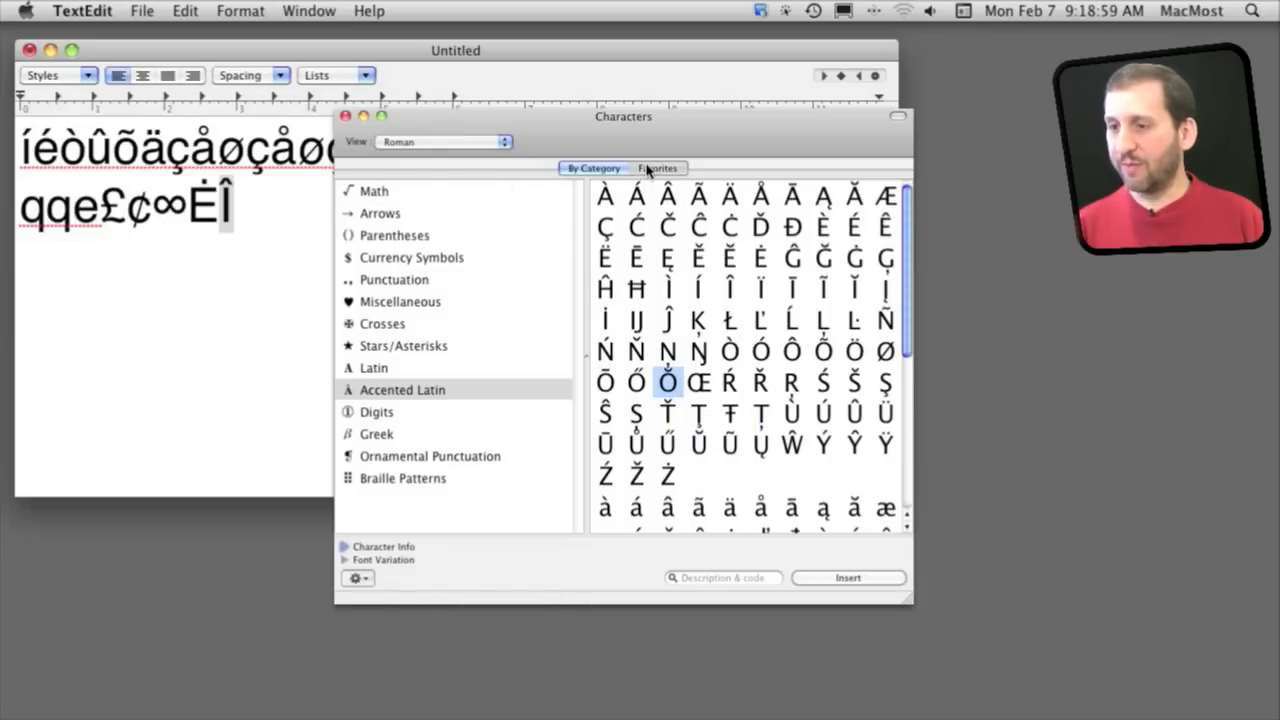
- Review the updated Favorites list, selecting Ľ and a neighbouring favourite
{"action": "left_click", "coordinate": [656, 168]}
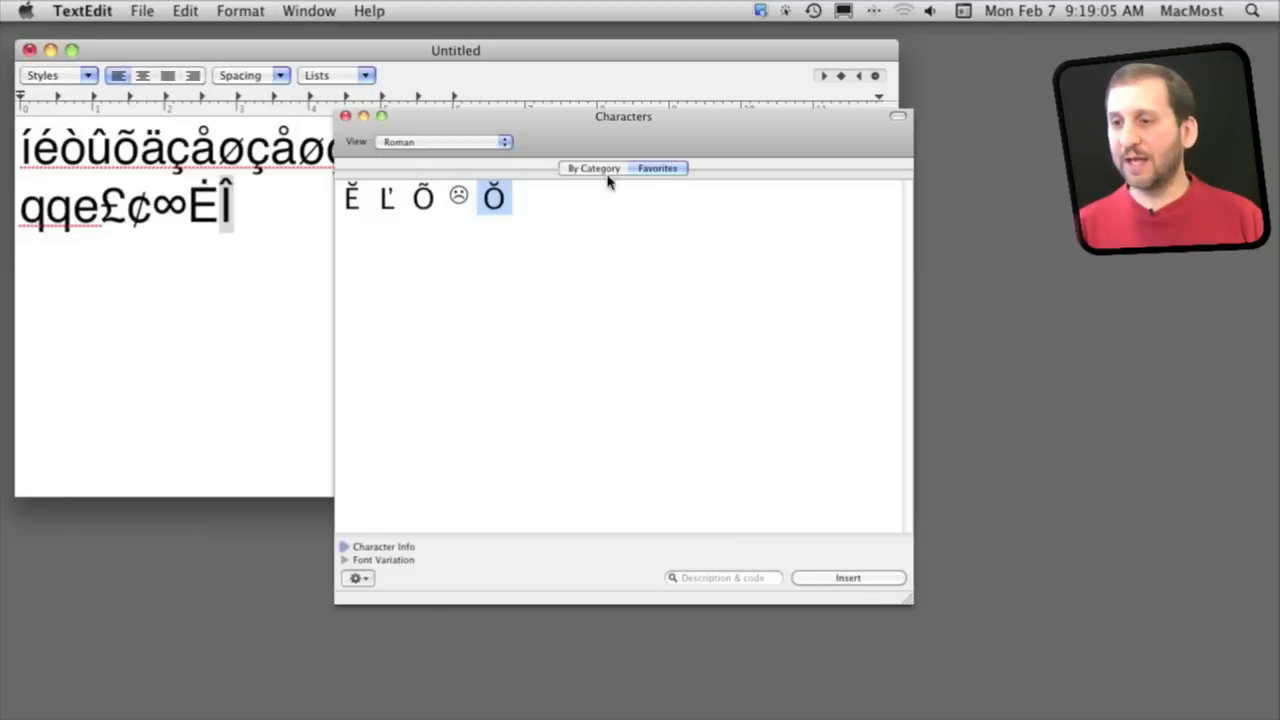
{"action": "left_click", "coordinate": [388, 196]}
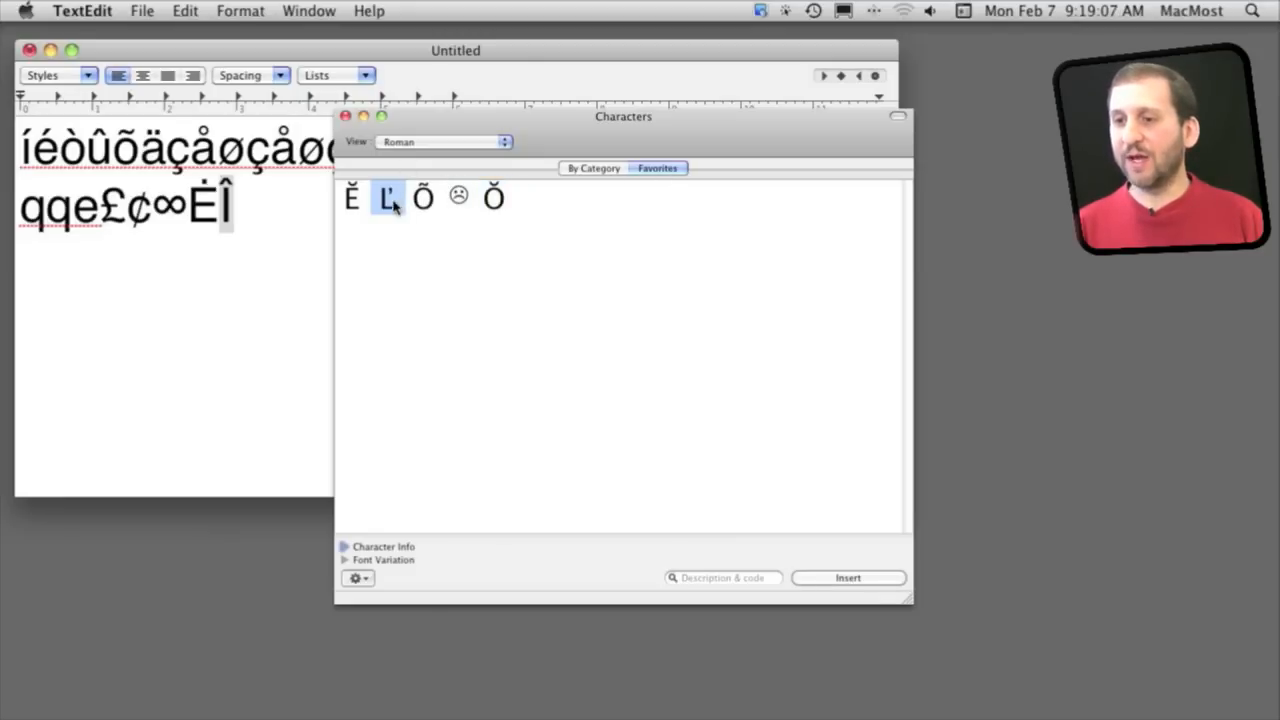
{"action": "left_click", "coordinate": [492, 196]}
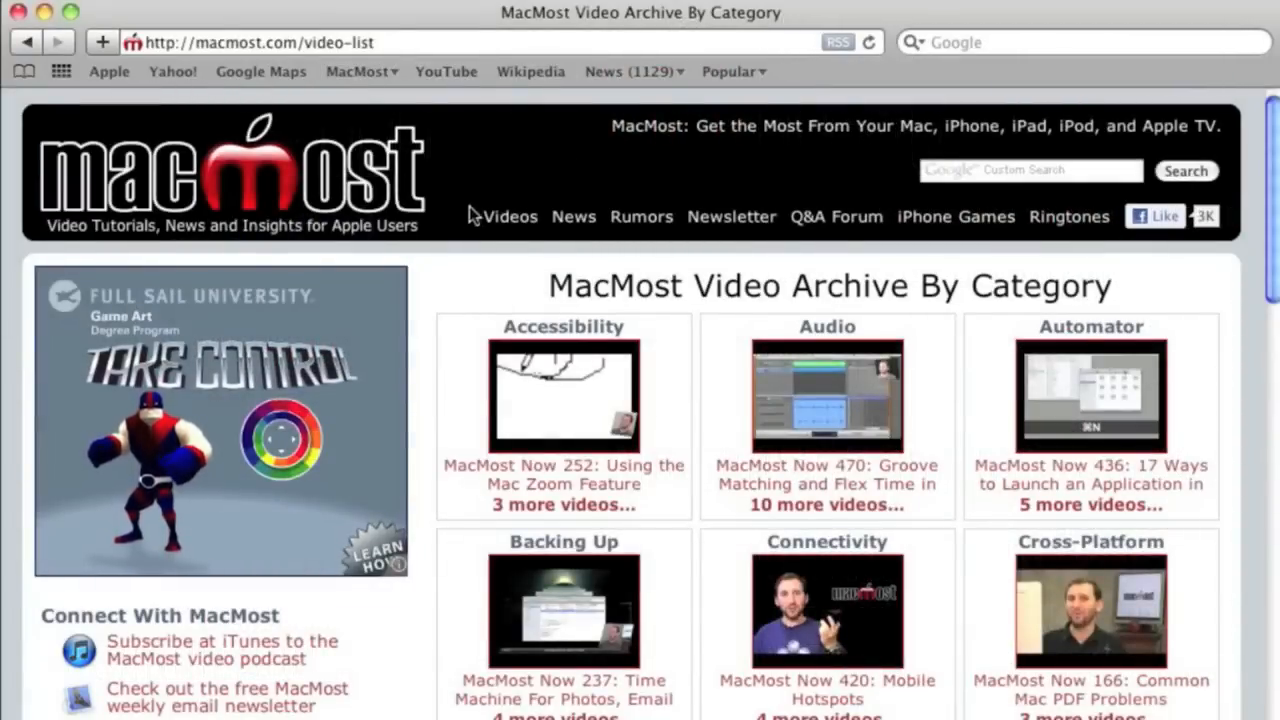
{"action": "mouse_move", "coordinate": [1076, 382]}
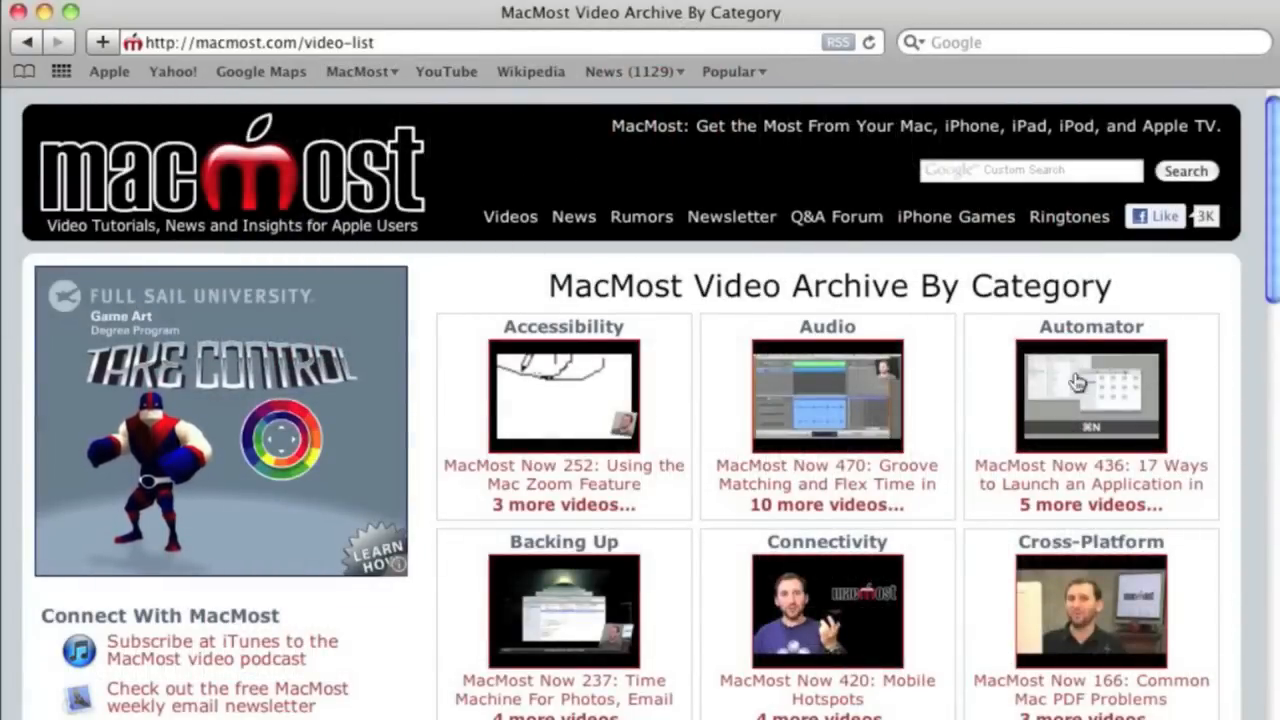
- Scroll down the MacMost video archive to the iMovie, iPad and iPhone categories
{"action": "scroll", "scroll_direction": "down", "scroll_amount": 3}
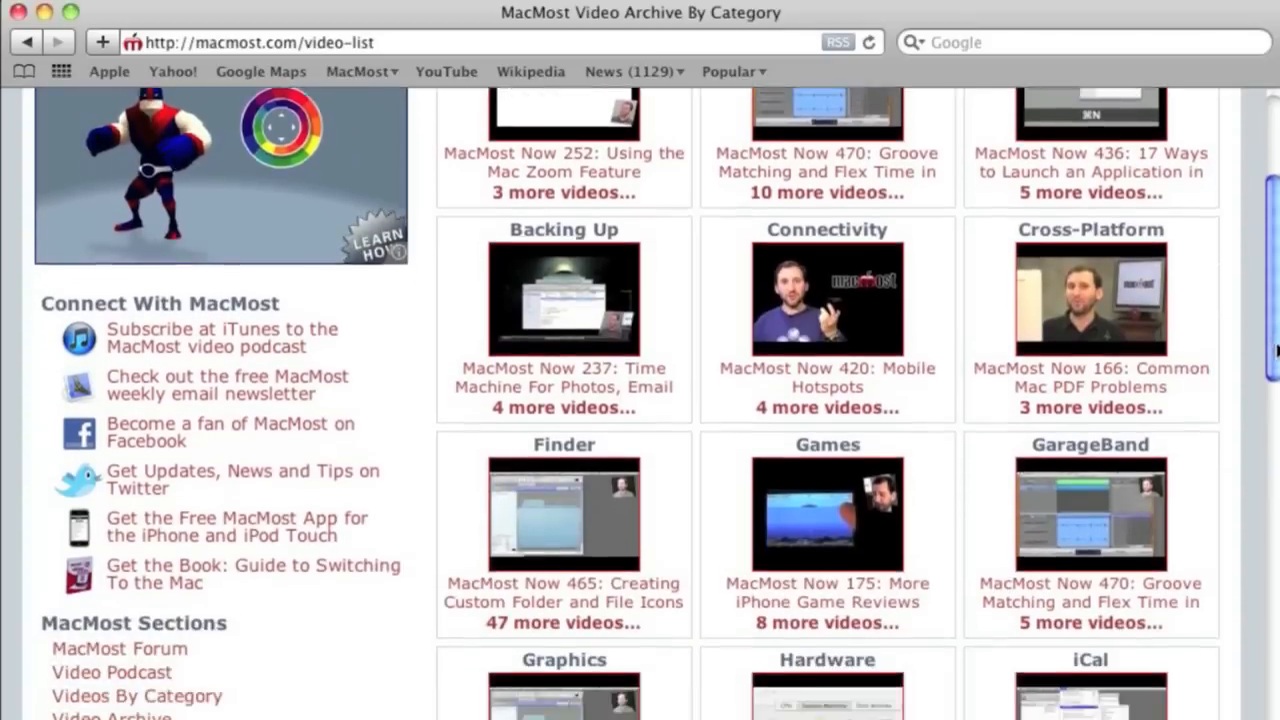
{"action": "scroll", "scroll_direction": "down", "scroll_amount": 3}
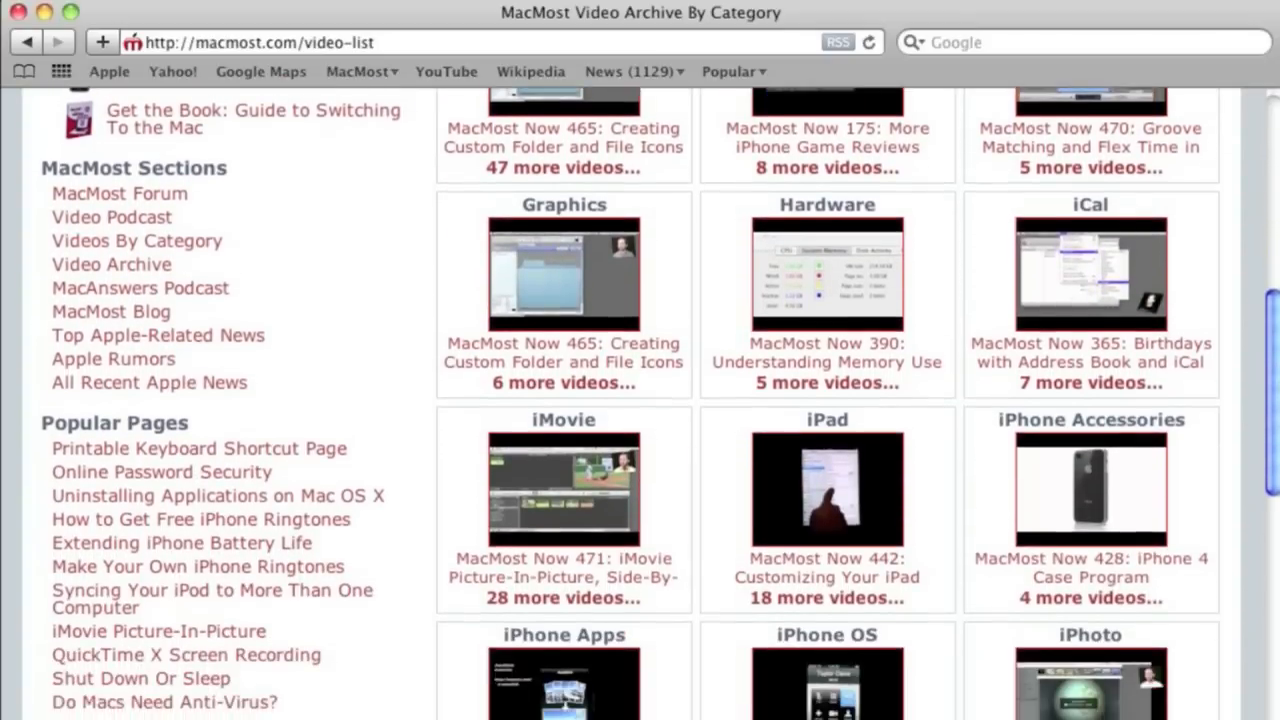